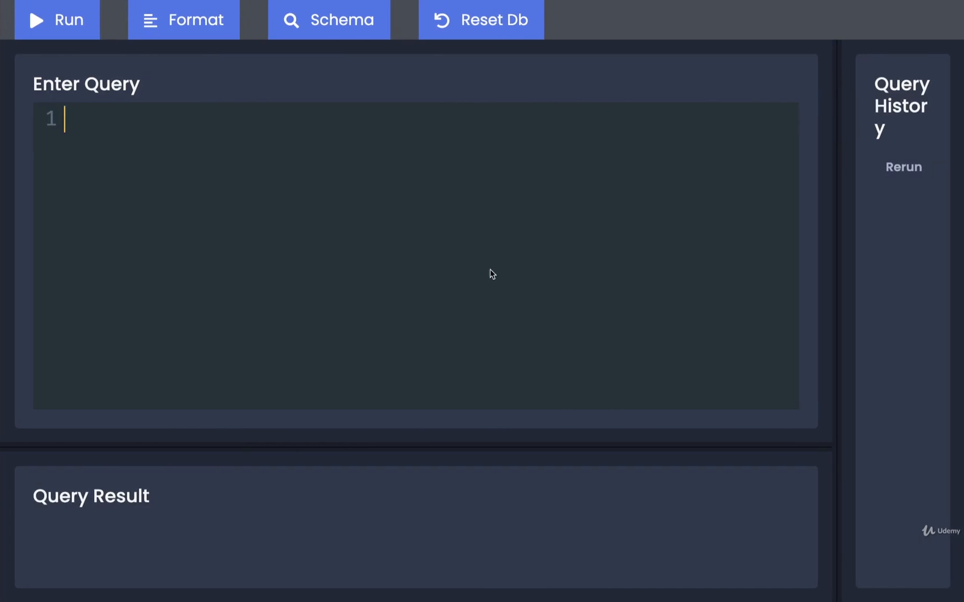
Run DROP TABLE photos; to remove the existing photos table.
text(D)
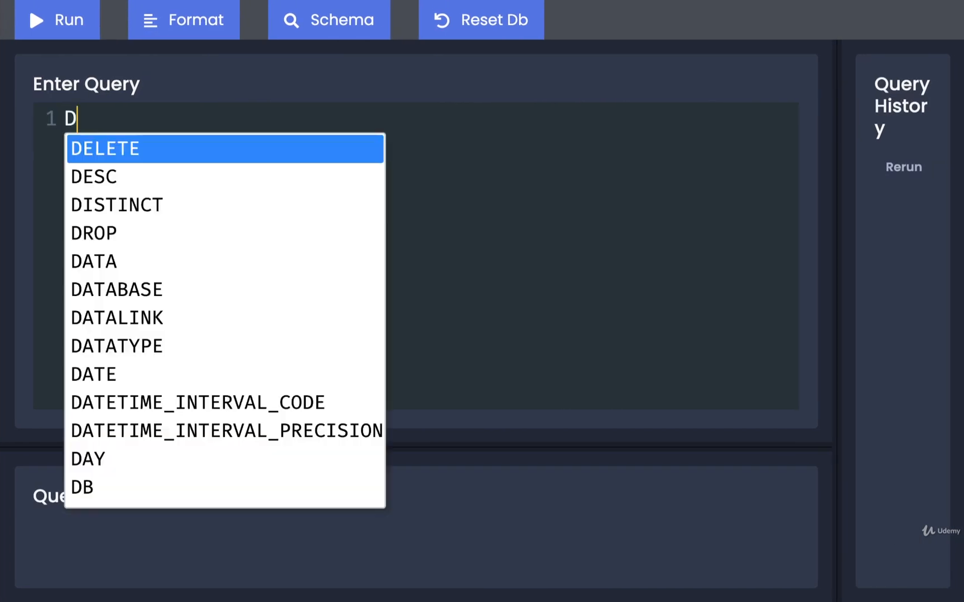
text(ROP TABLE photos;)
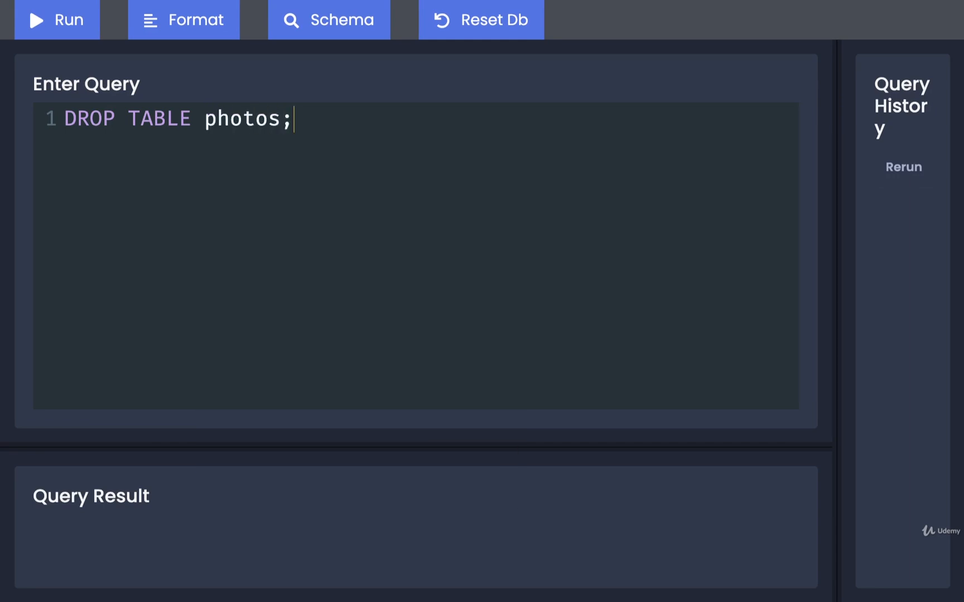
click(55, 20)
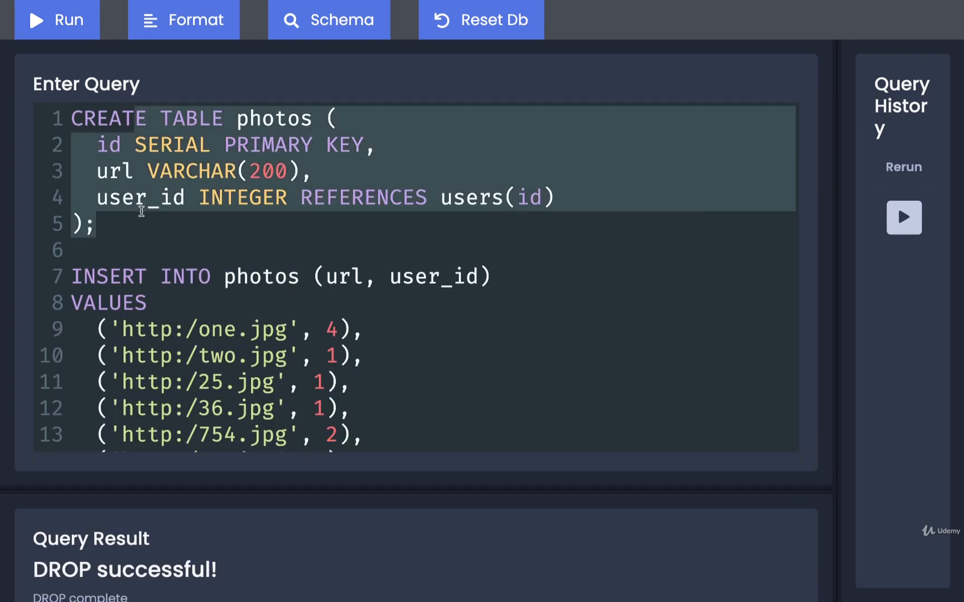
Add ON DELETE SET NULL to the user_id REFERENCES users(id) line.
double_click(141, 197)
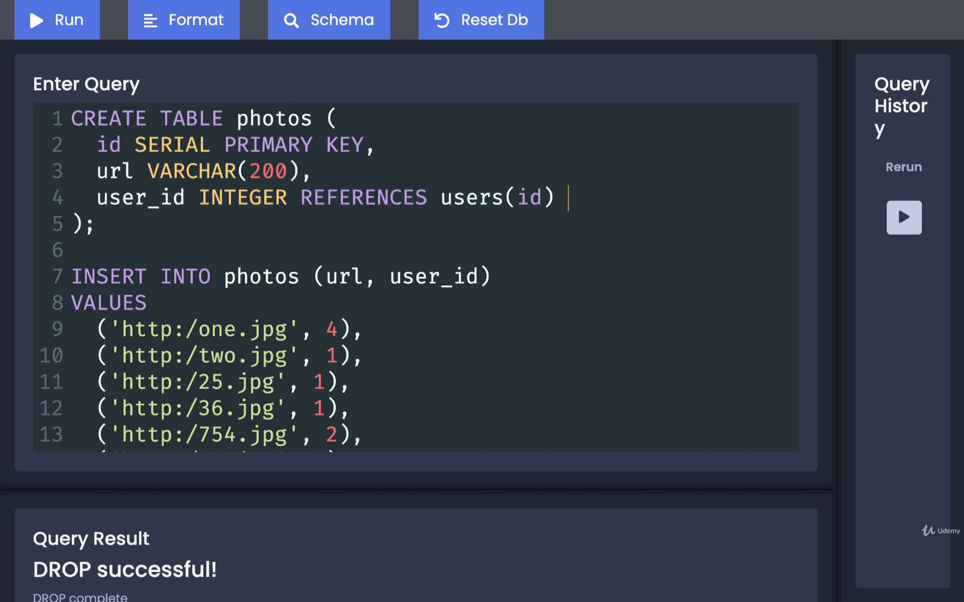
text(ON DELETE SET)
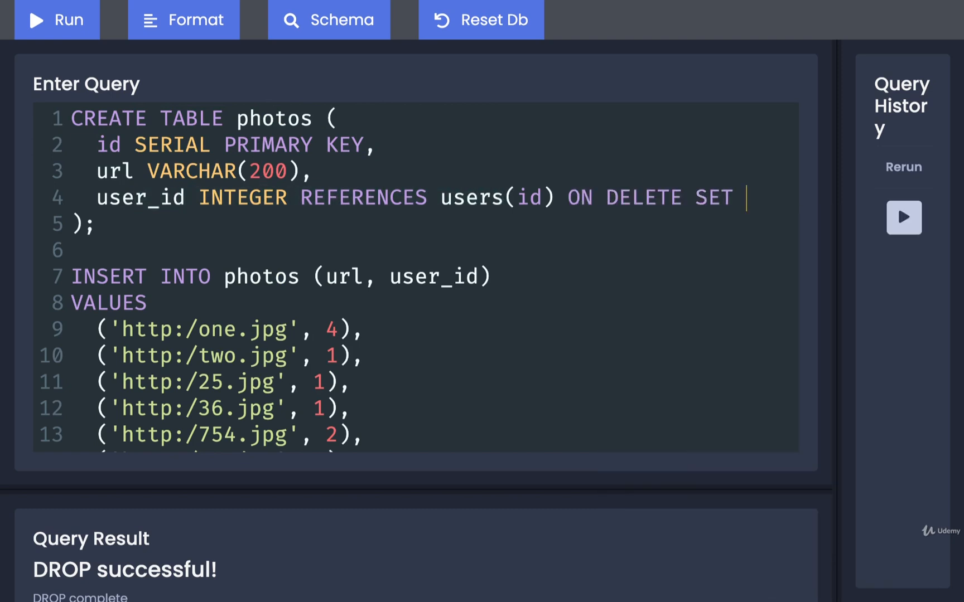
text(NULL)
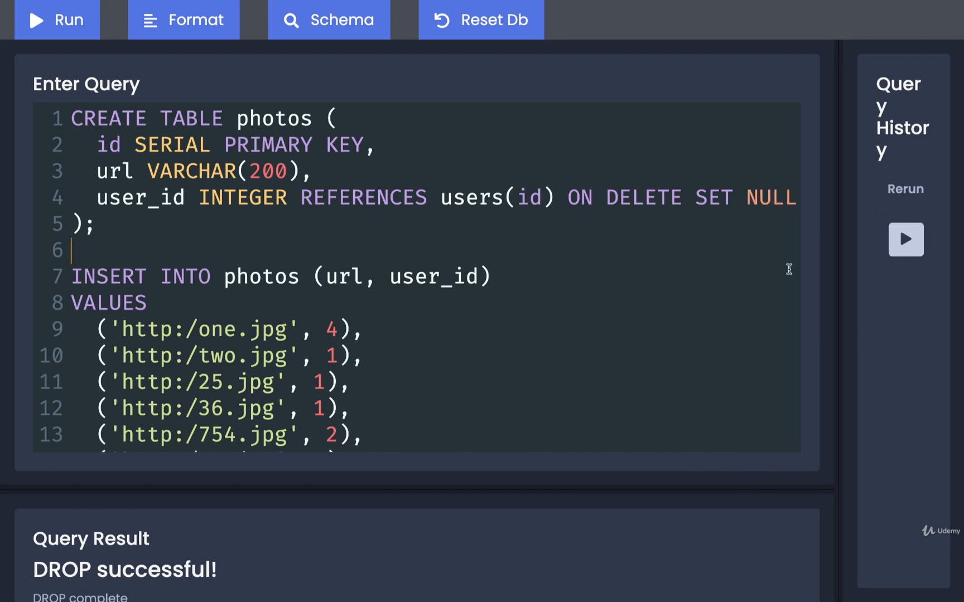
mouse_move(580, 278)
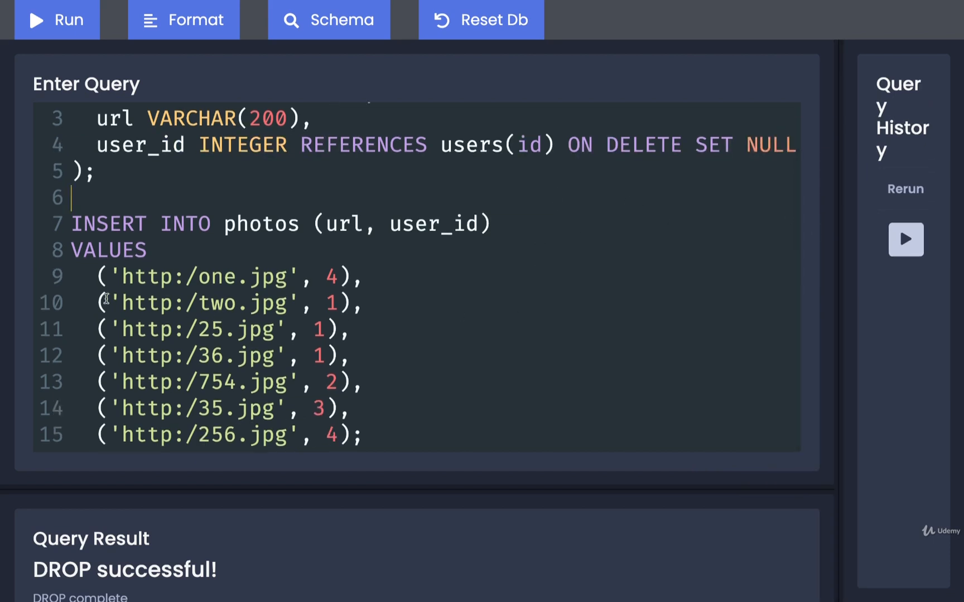
Remove the three user-1 photo rows (two.jpg, 25.jpg, 36.jpg) from the INSERT list.
drag(95, 301, 350, 355)
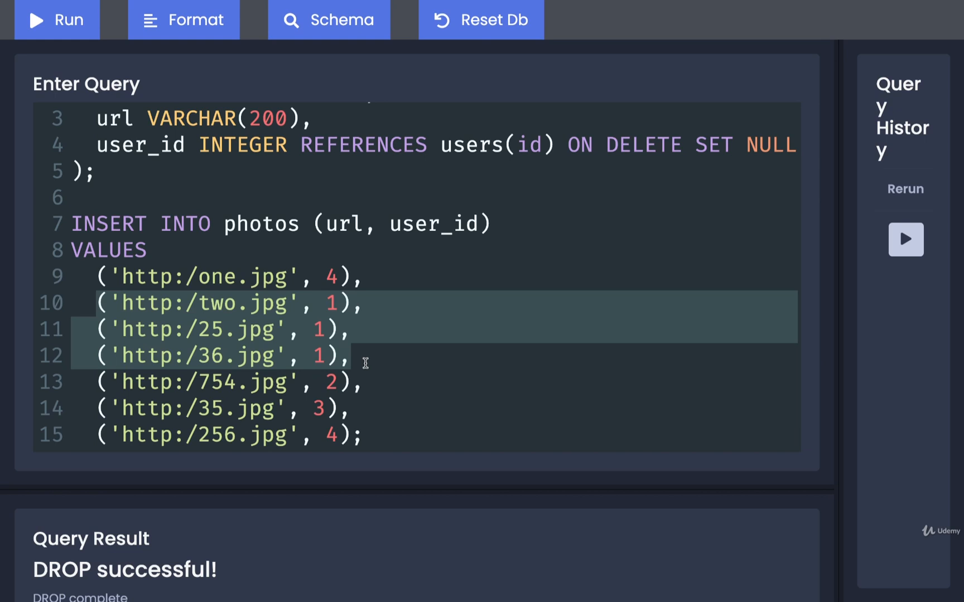
click(351, 354)
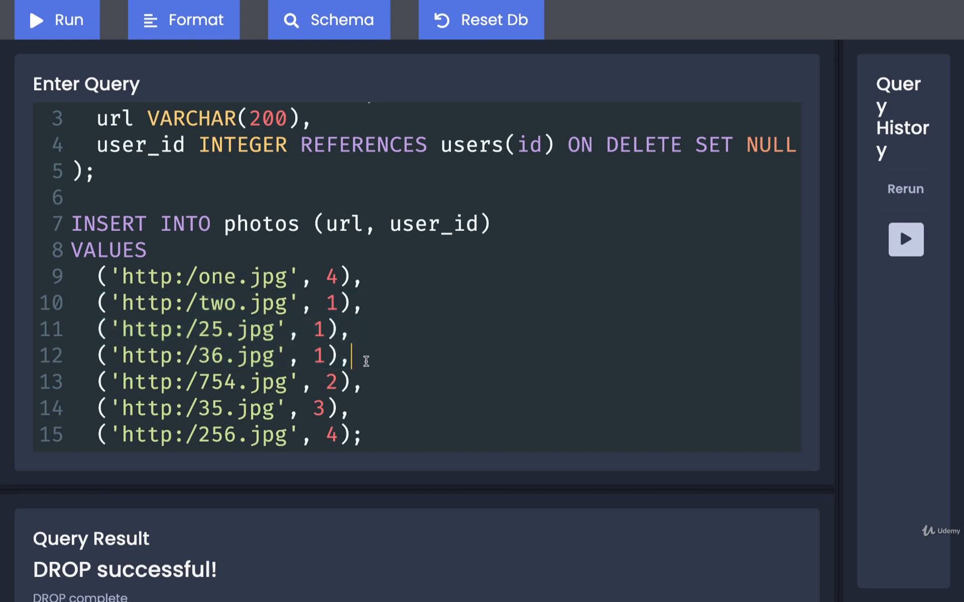
double_click(329, 303)
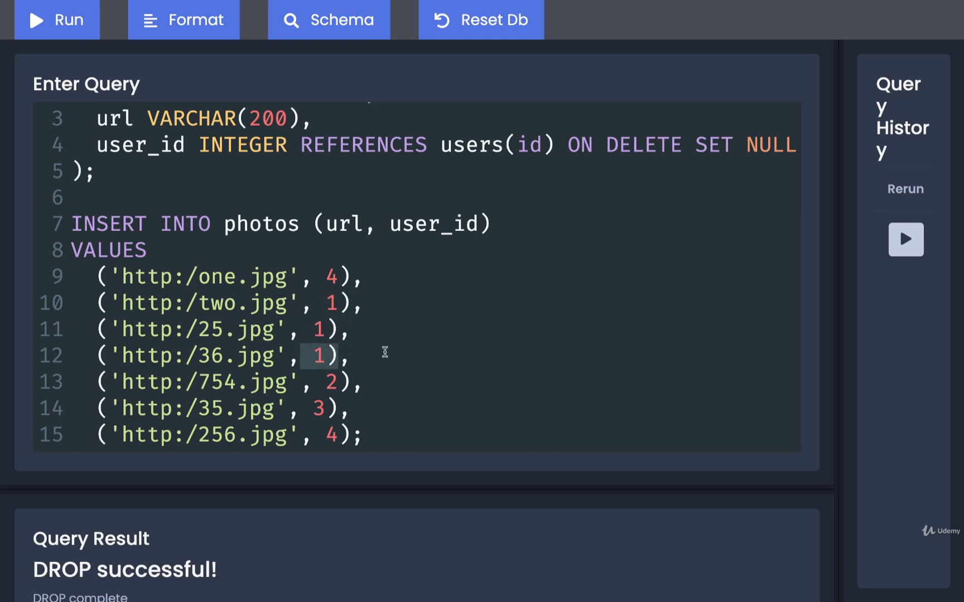
click(352, 355)
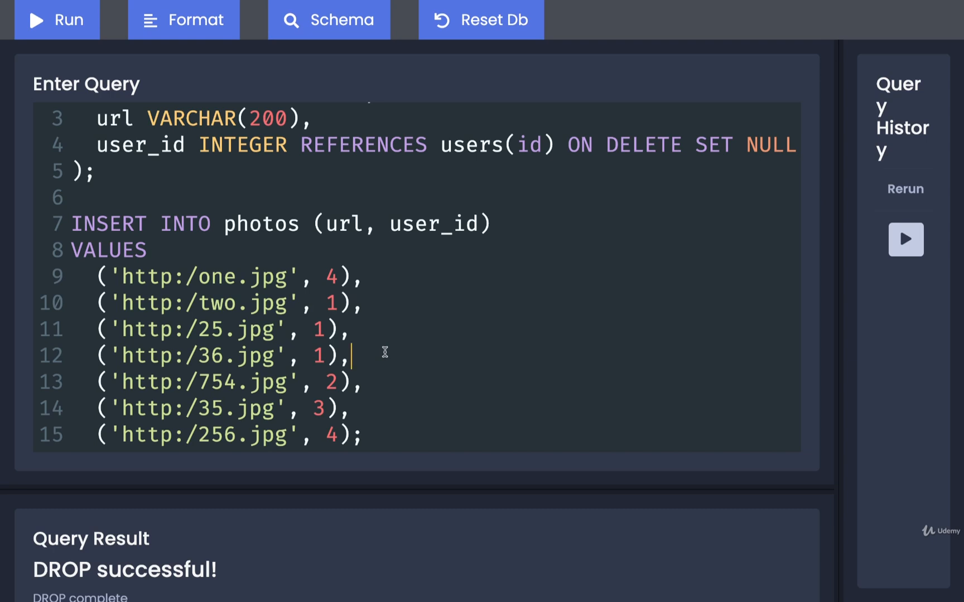
mouse_move(331, 275)
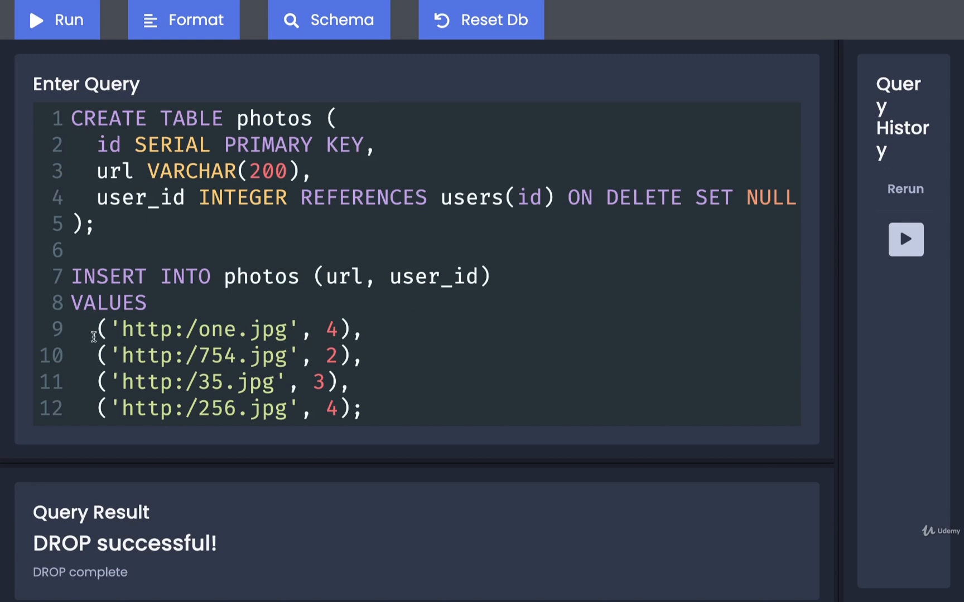
drag(95, 329, 359, 329)
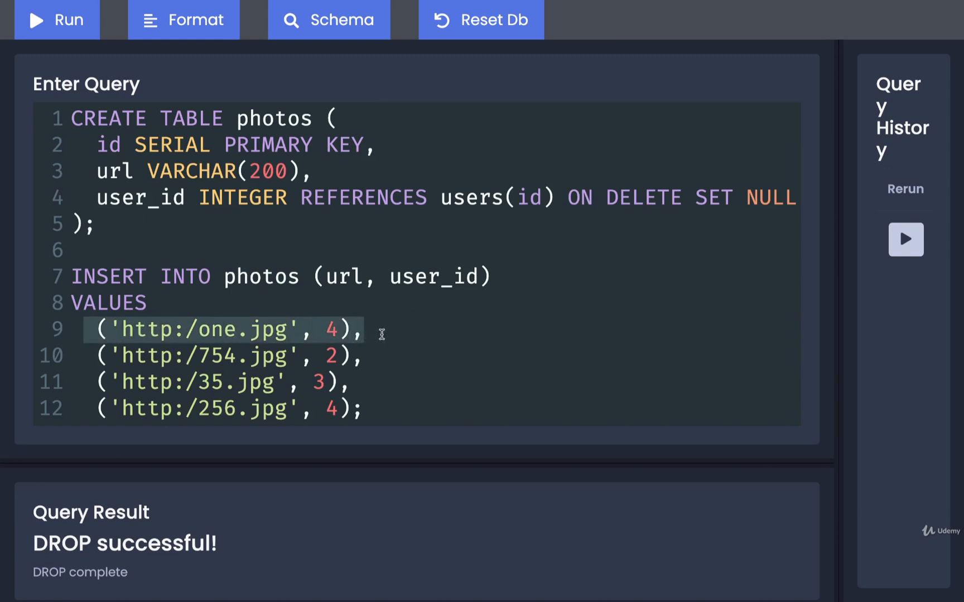
mouse_move(660, 185)
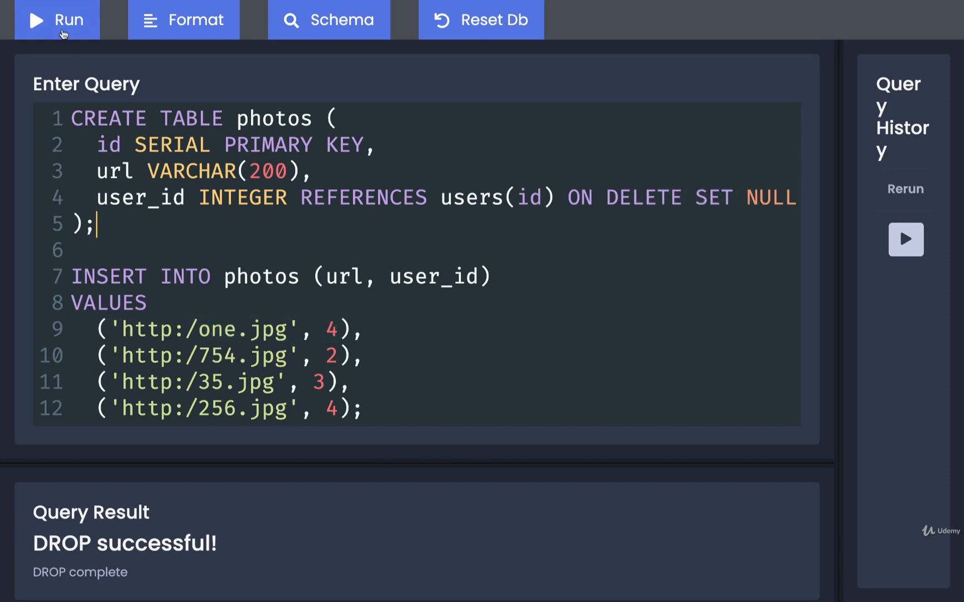
Run the revised CREATE TABLE and INSERT script, then clear the editor.
click(56, 21)
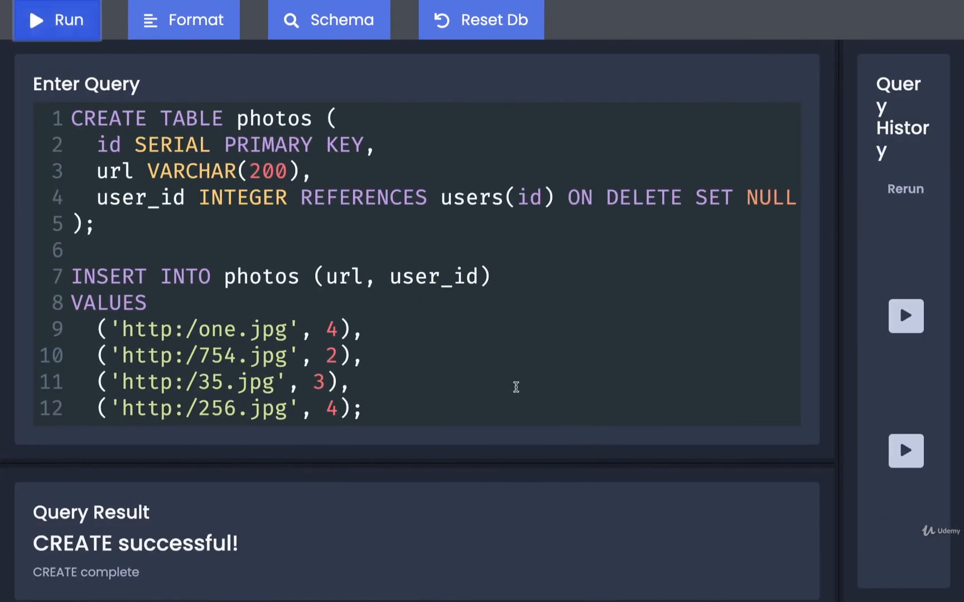
key(ctrl+a)
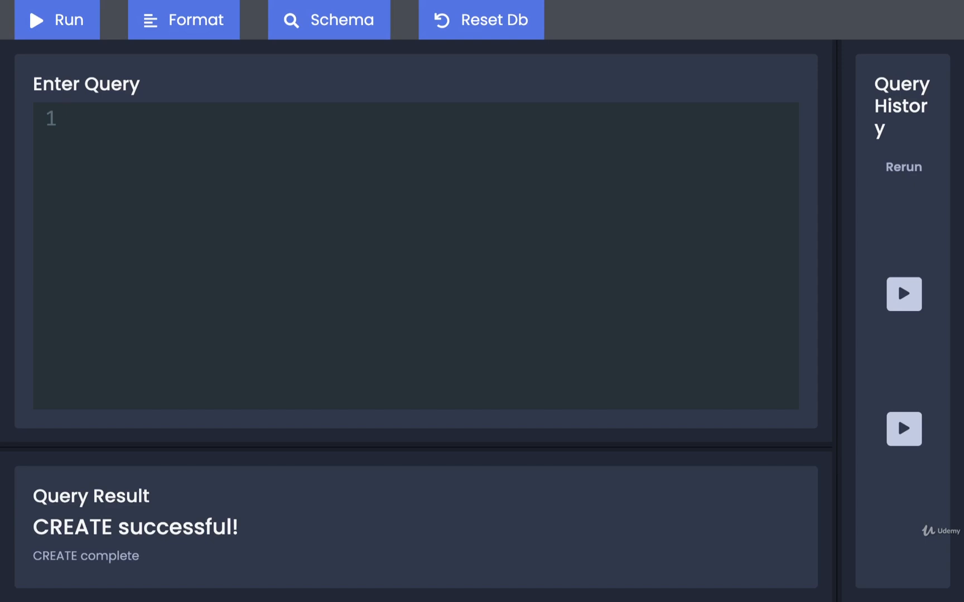
Run DELETE FROM users WHERE id = 4; to remove user 4.
text(DELETE FROM users)
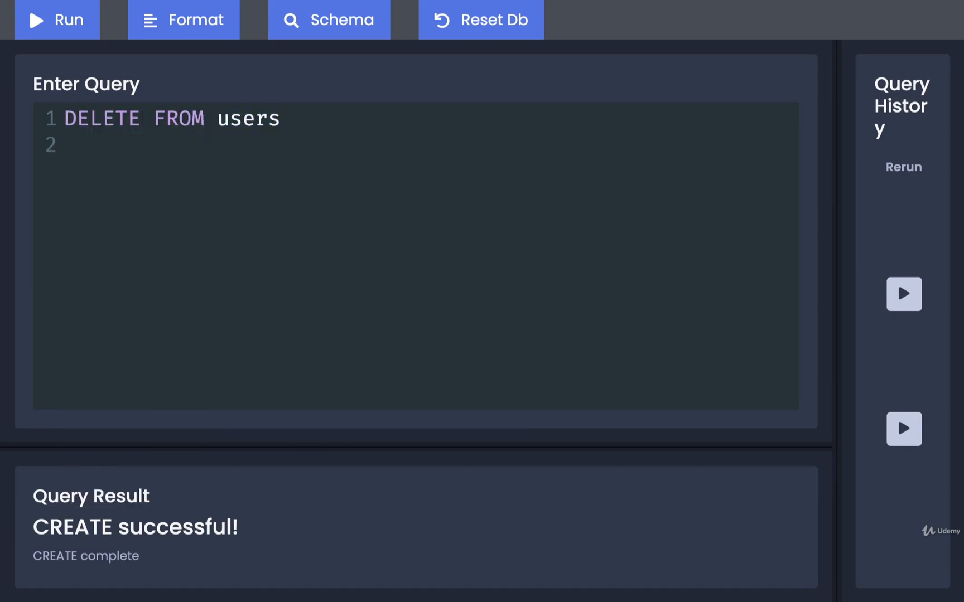
text(WHERE id = 4;)
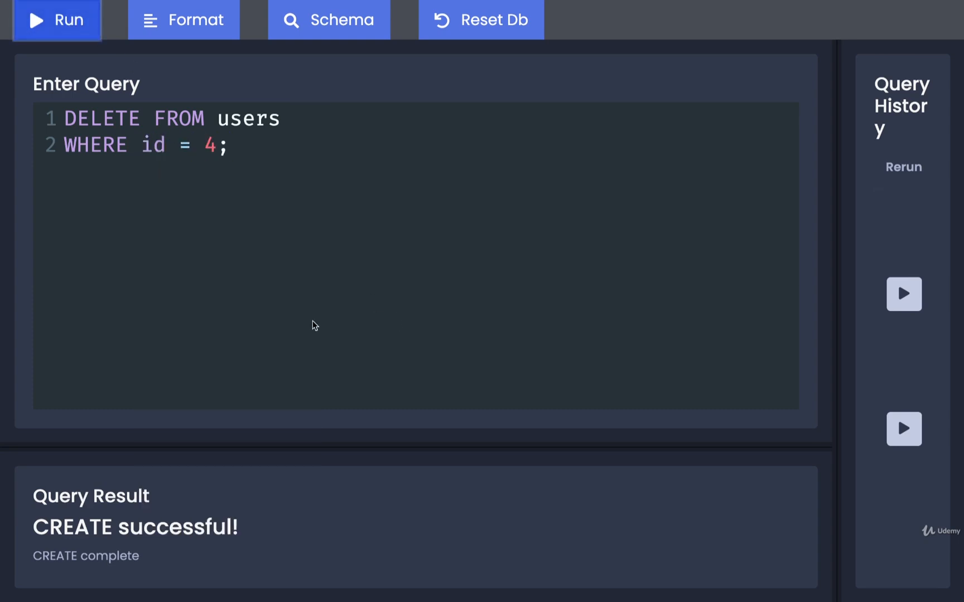
click(56, 20)
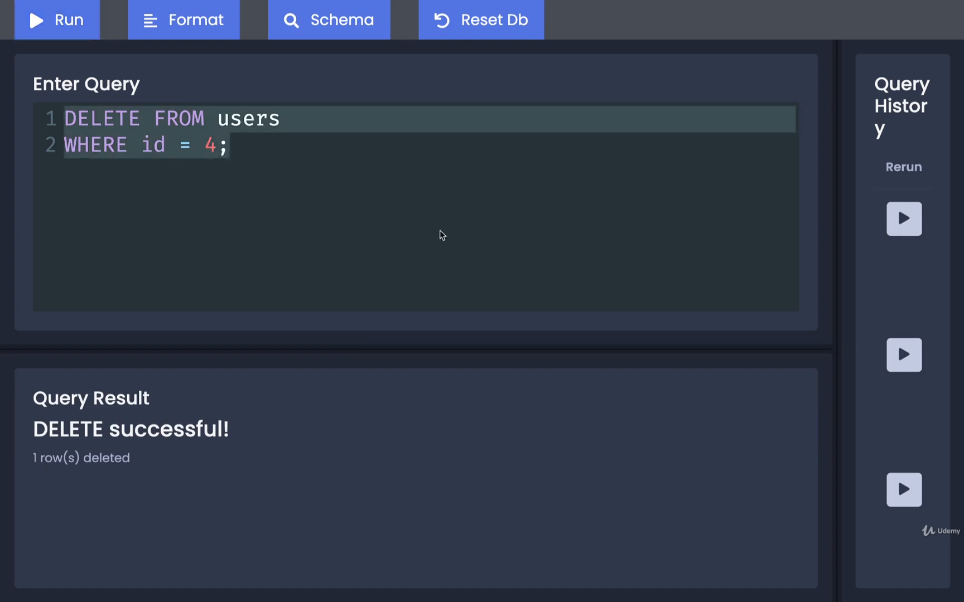
Run SELECT * FROM photos; showing one.jpg and 256.jpg with null user_id.
text(SELECT *)
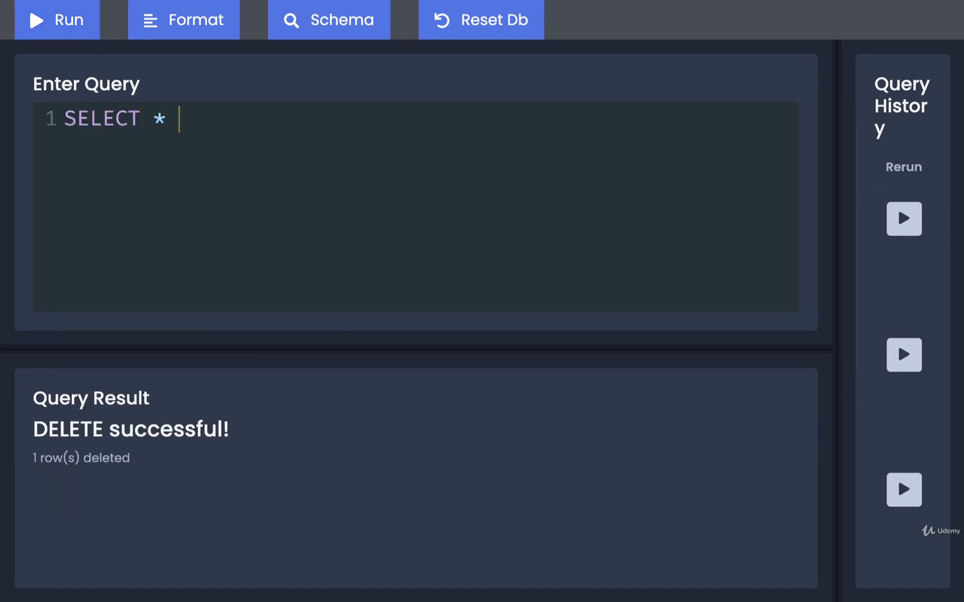
text(FROM photos;)
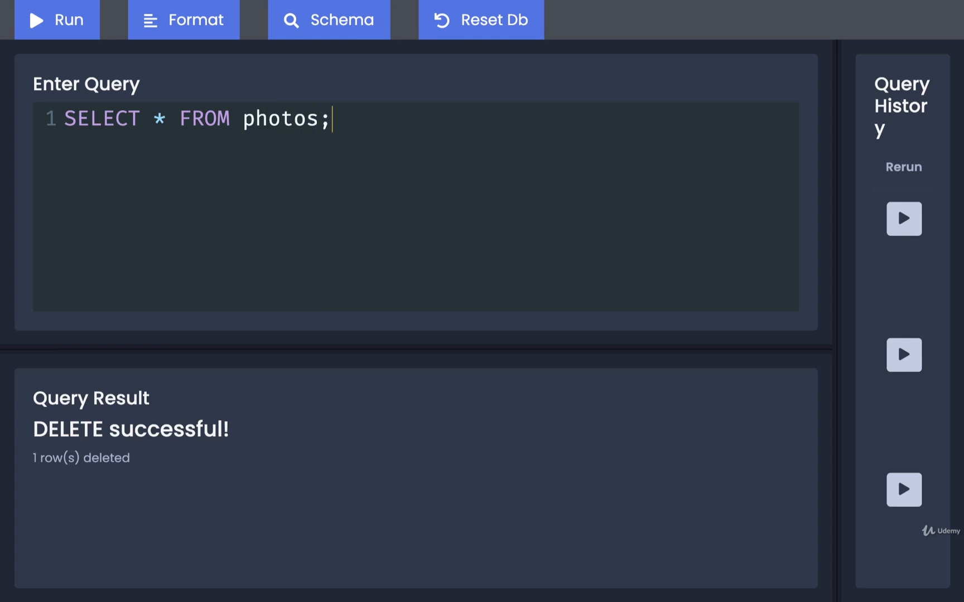
click(57, 19)
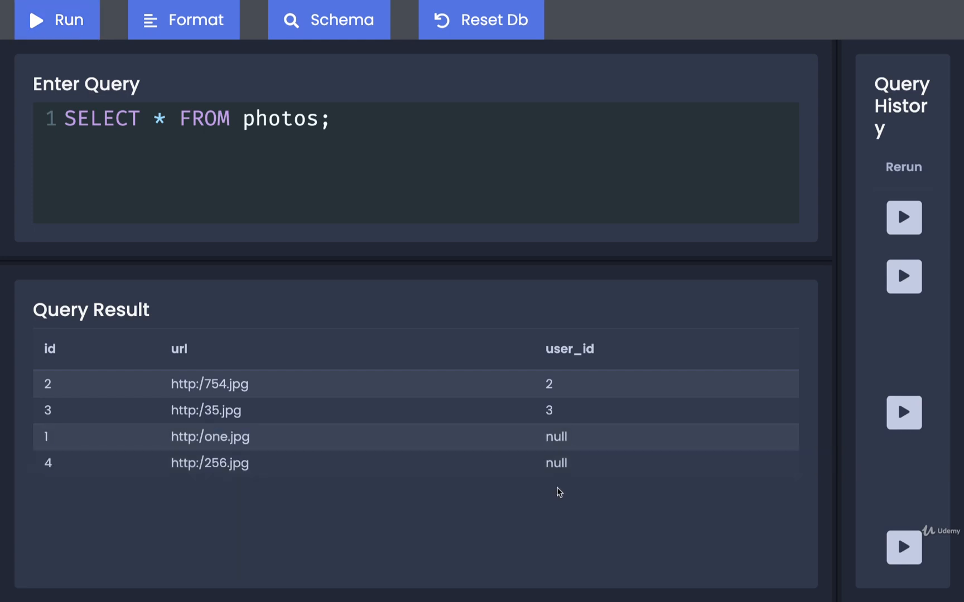
mouse_move(562, 504)
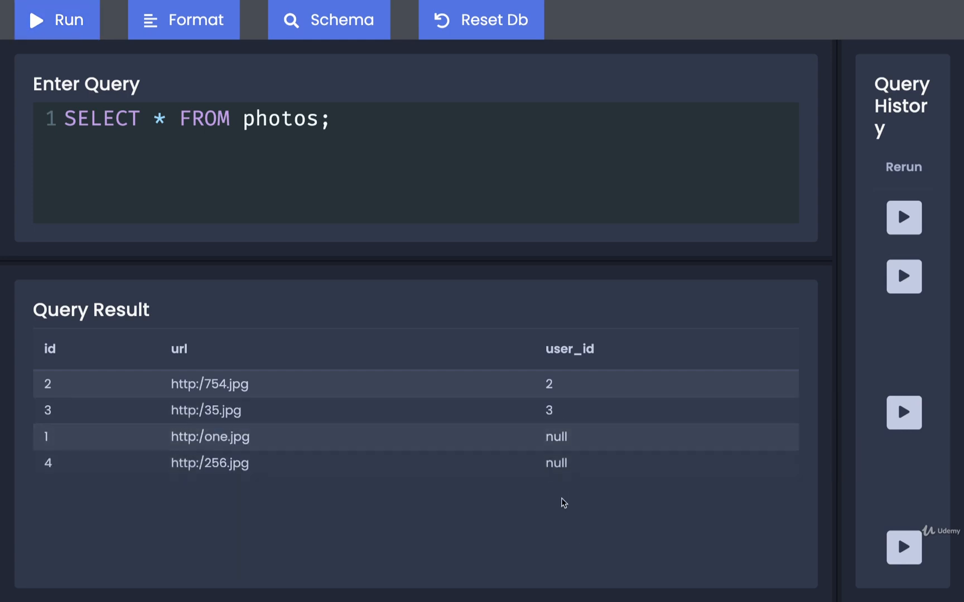
mouse_move(580, 536)
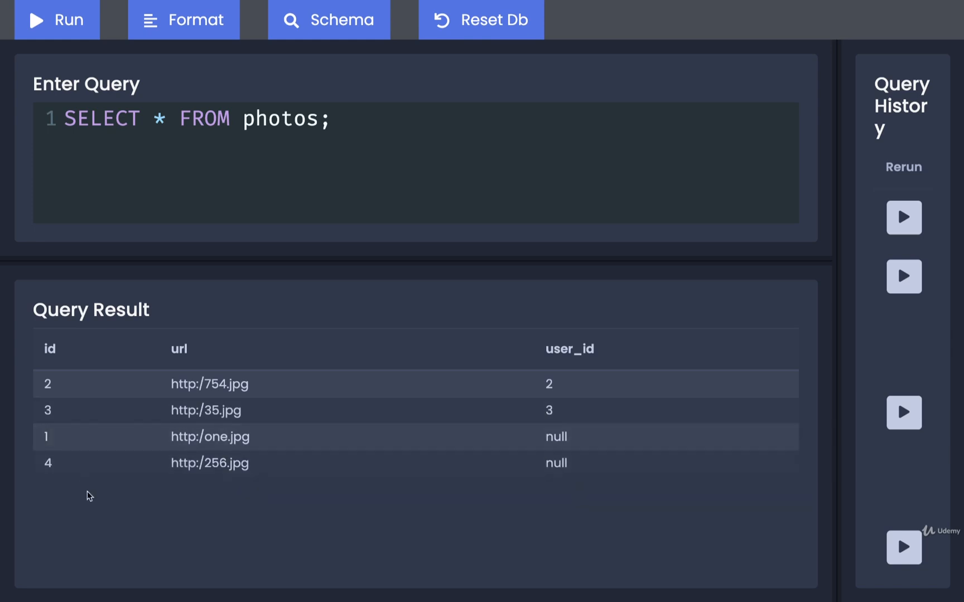
mouse_move(256, 529)
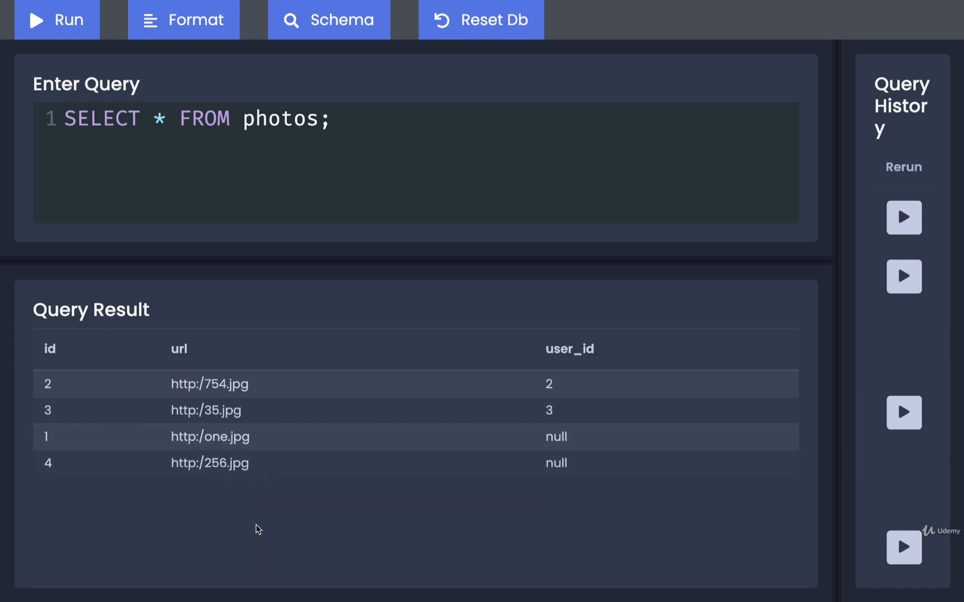